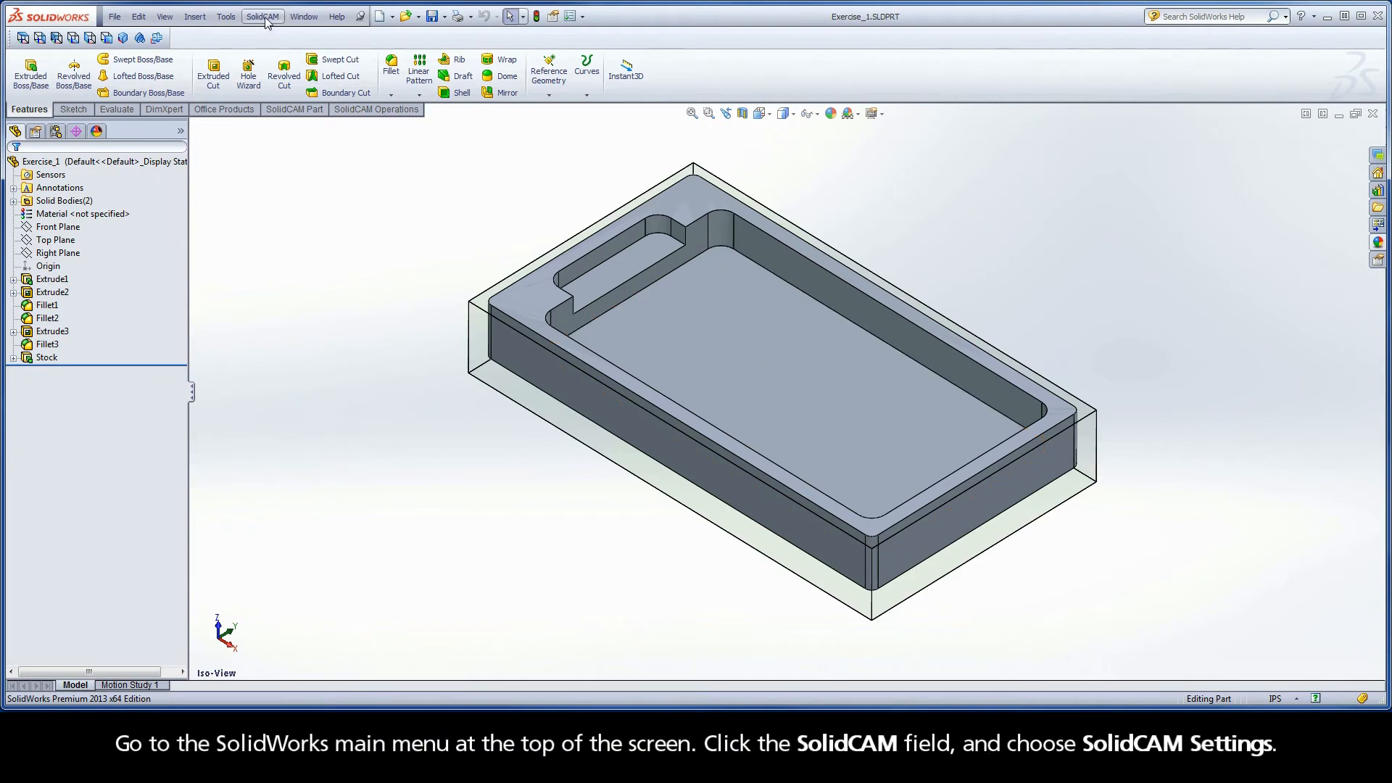
Step: Reach the CAM-Part page of the SolidCAM settings
click(263, 16)
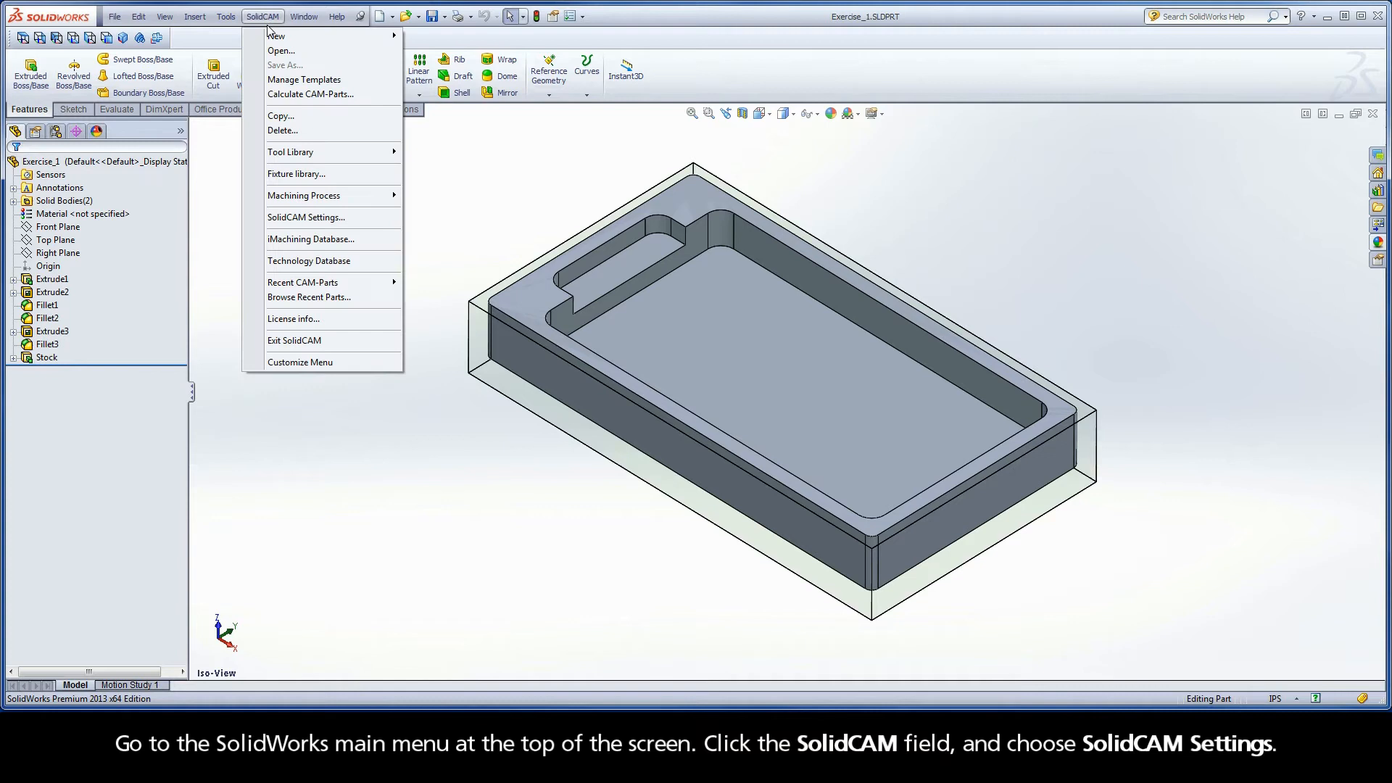
mouse_move(306, 218)
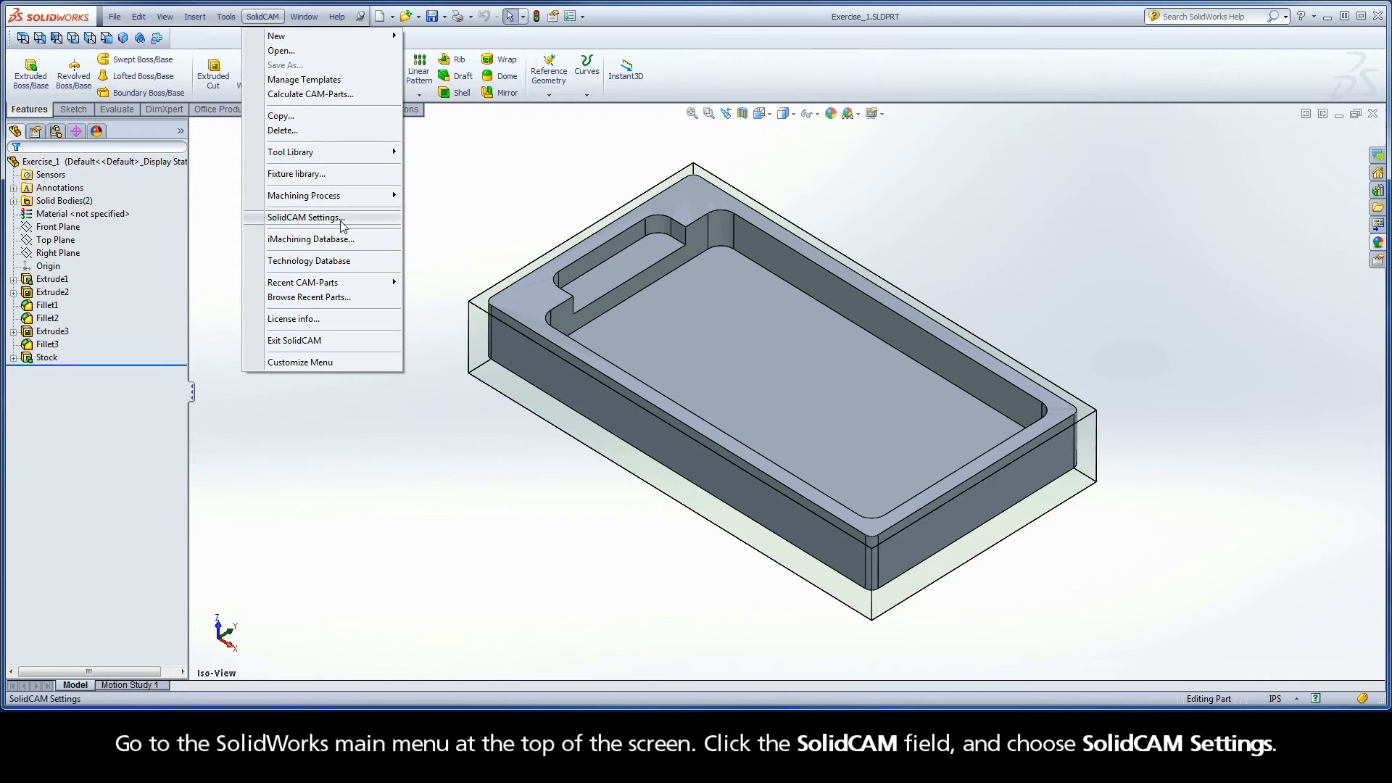
click(306, 217)
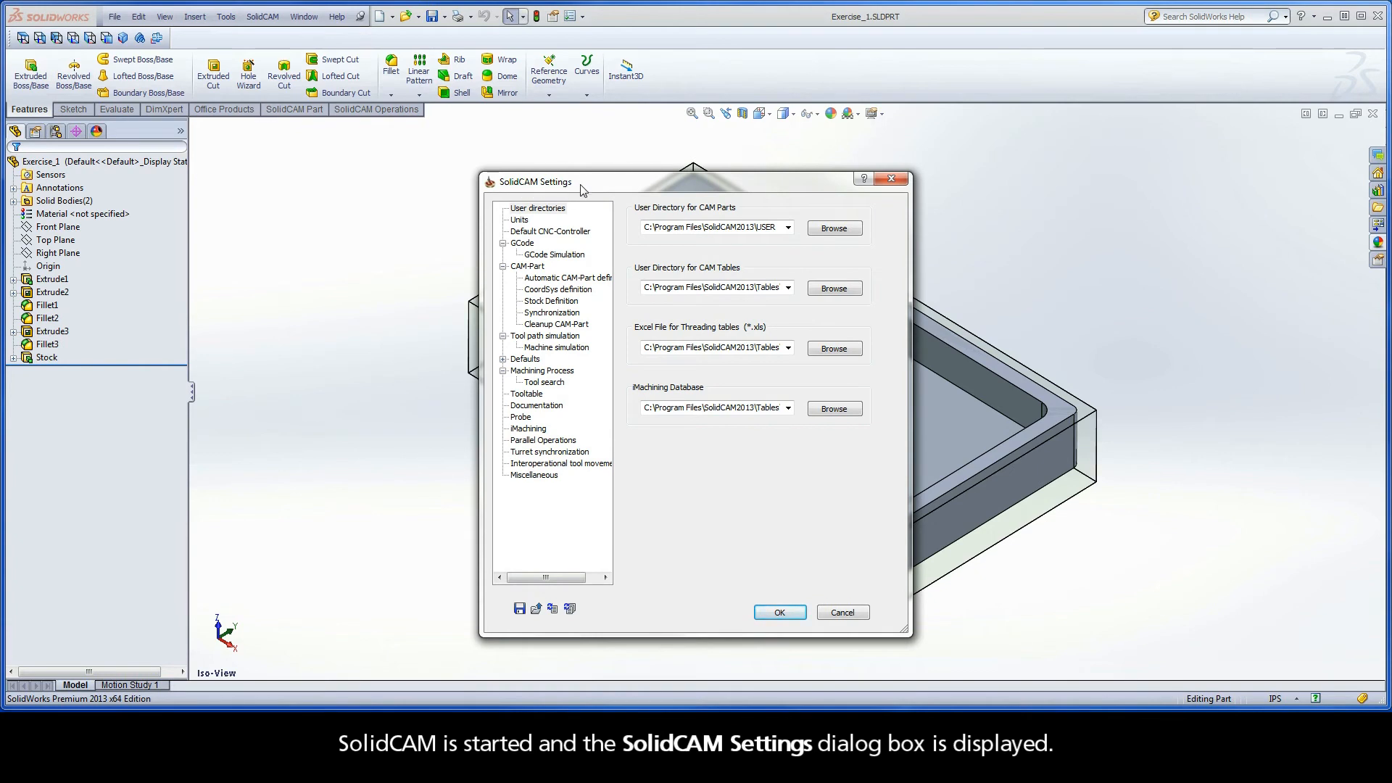
click(528, 265)
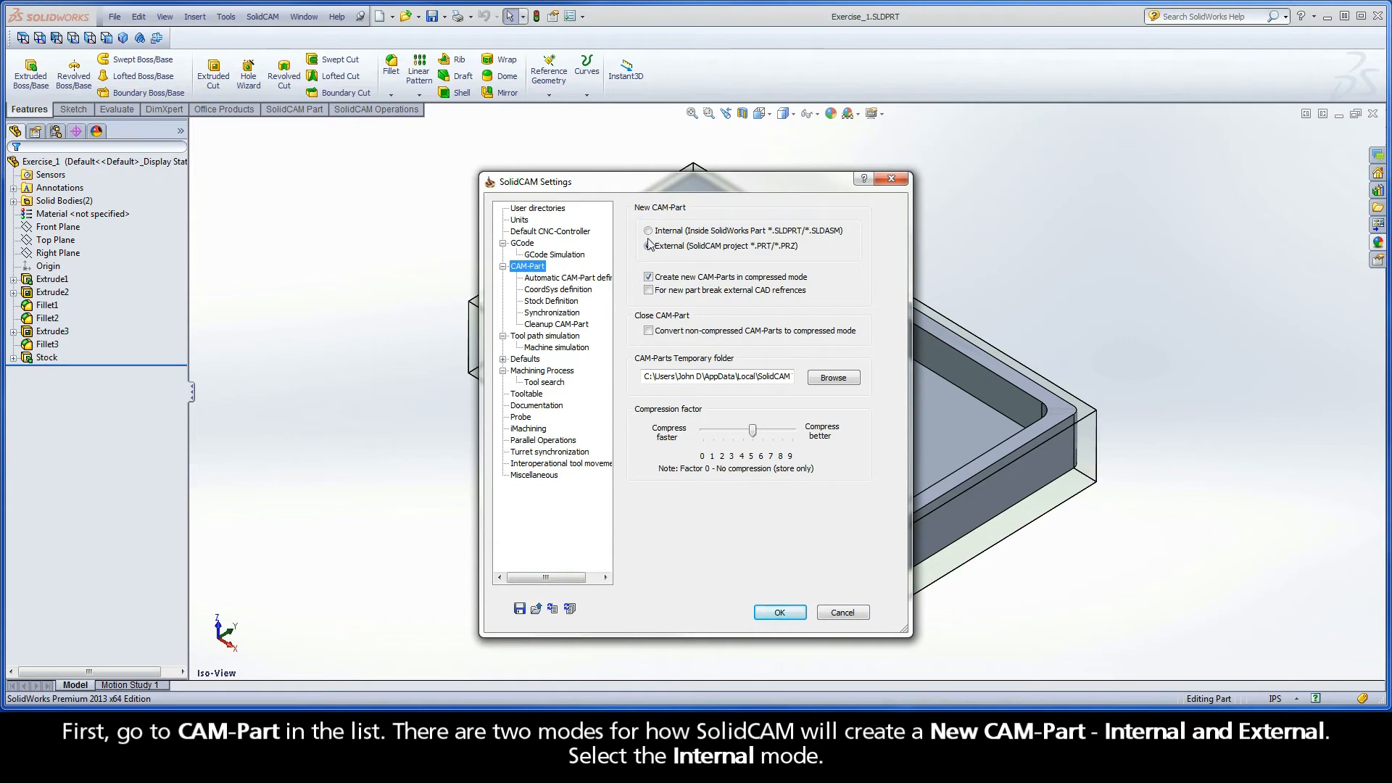
Step: Set new CAM-Parts to Internal, stored inside the SolidWorks part file
click(650, 231)
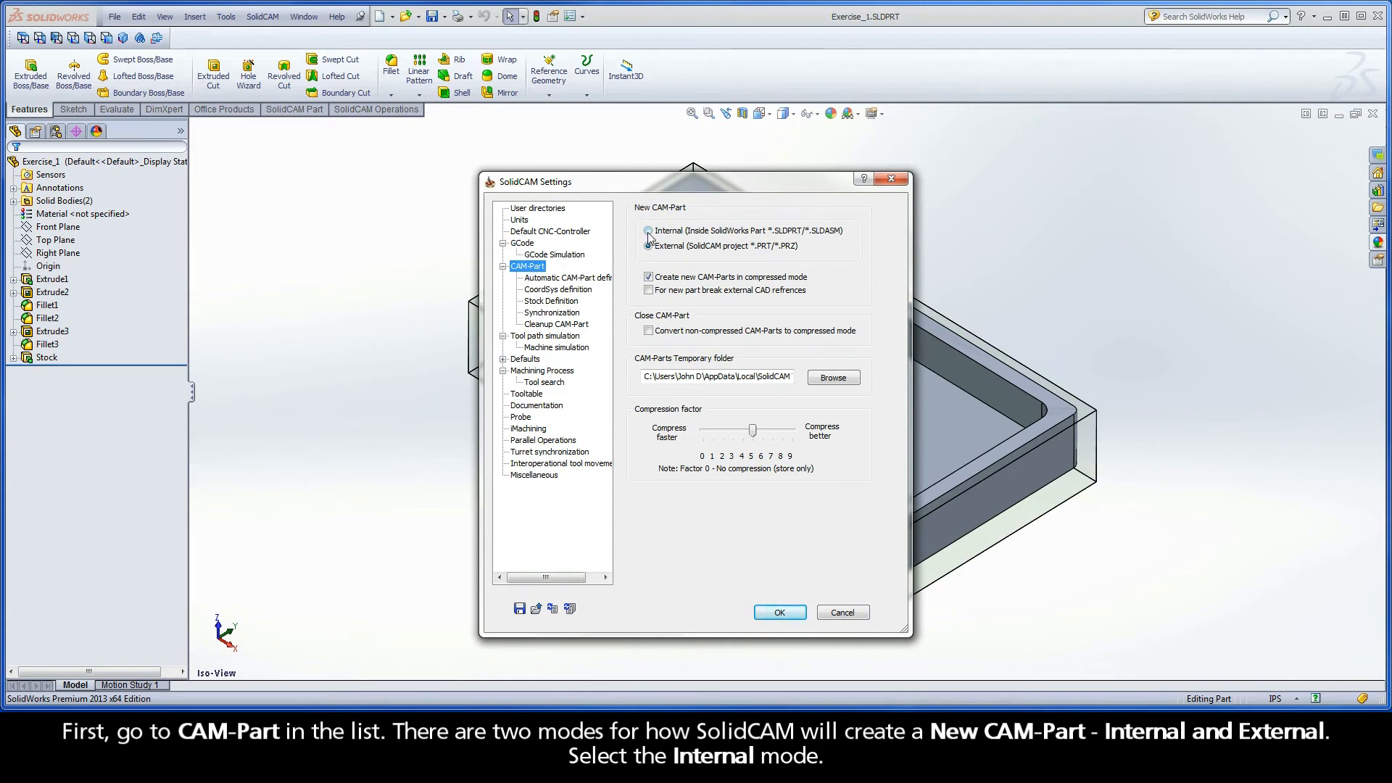
click(650, 245)
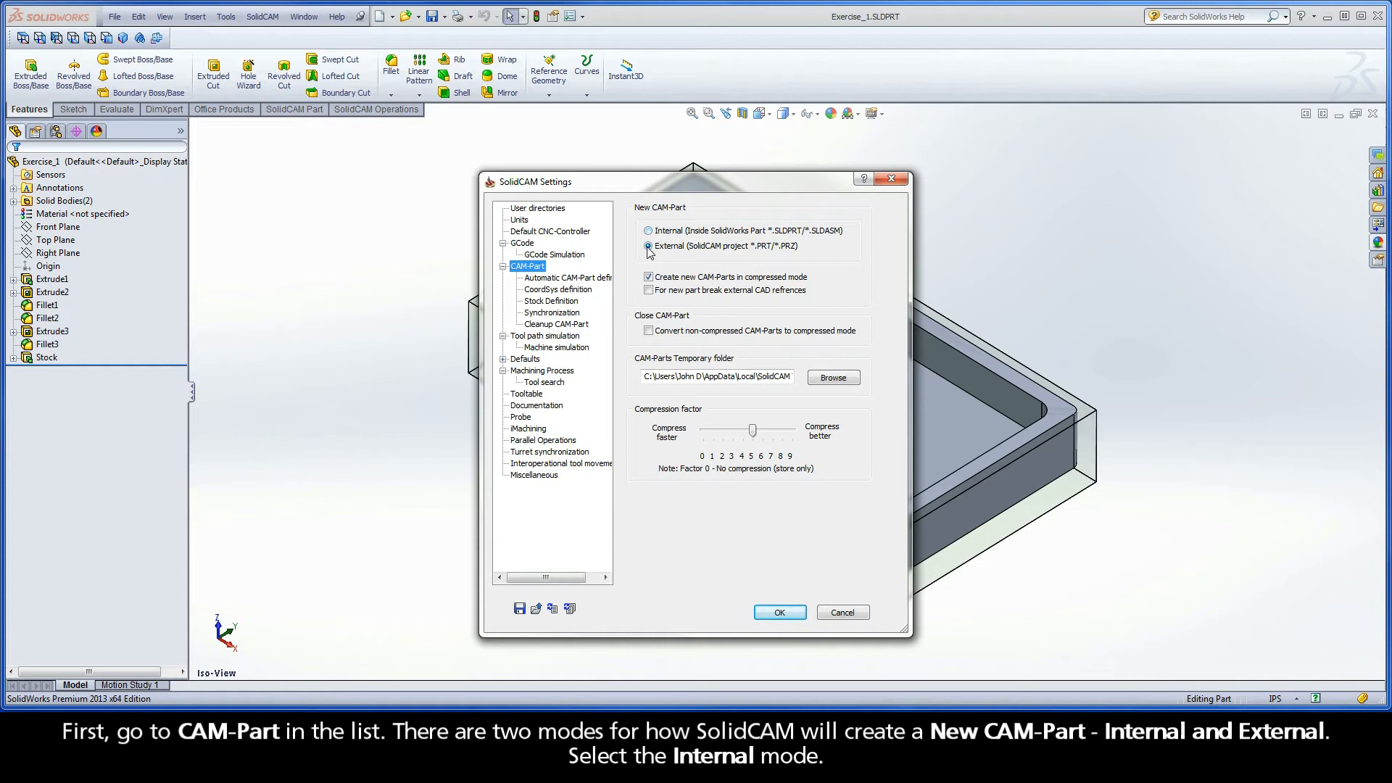
click(650, 247)
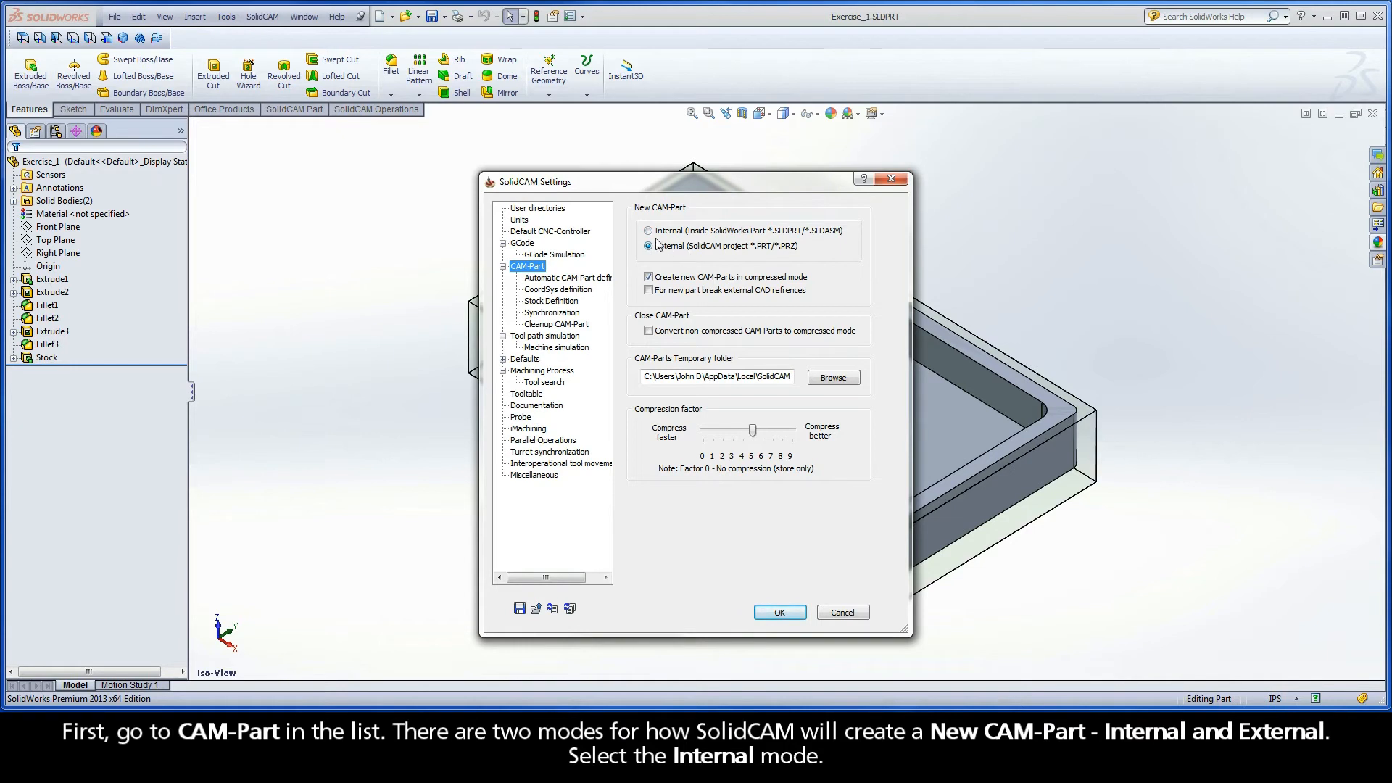
click(648, 231)
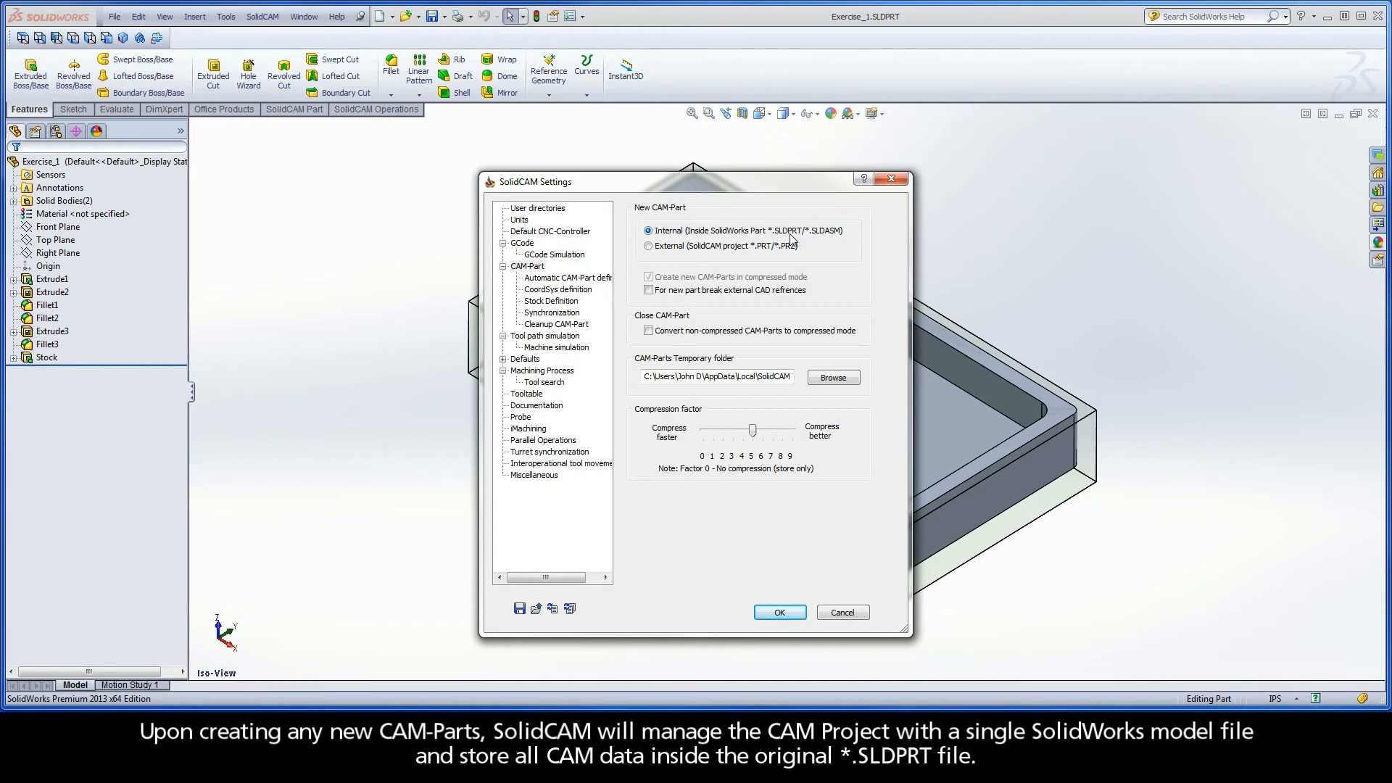
mouse_move(799, 239)
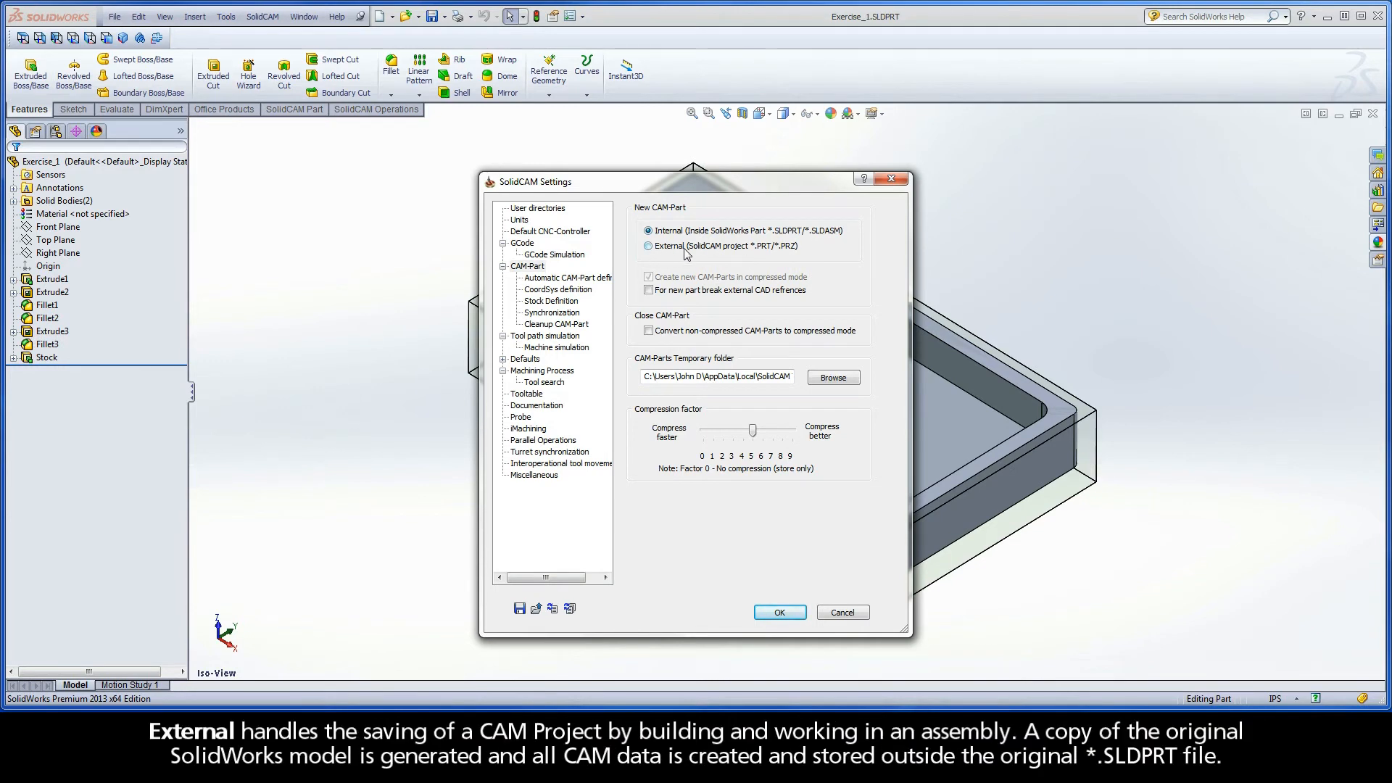
click(649, 247)
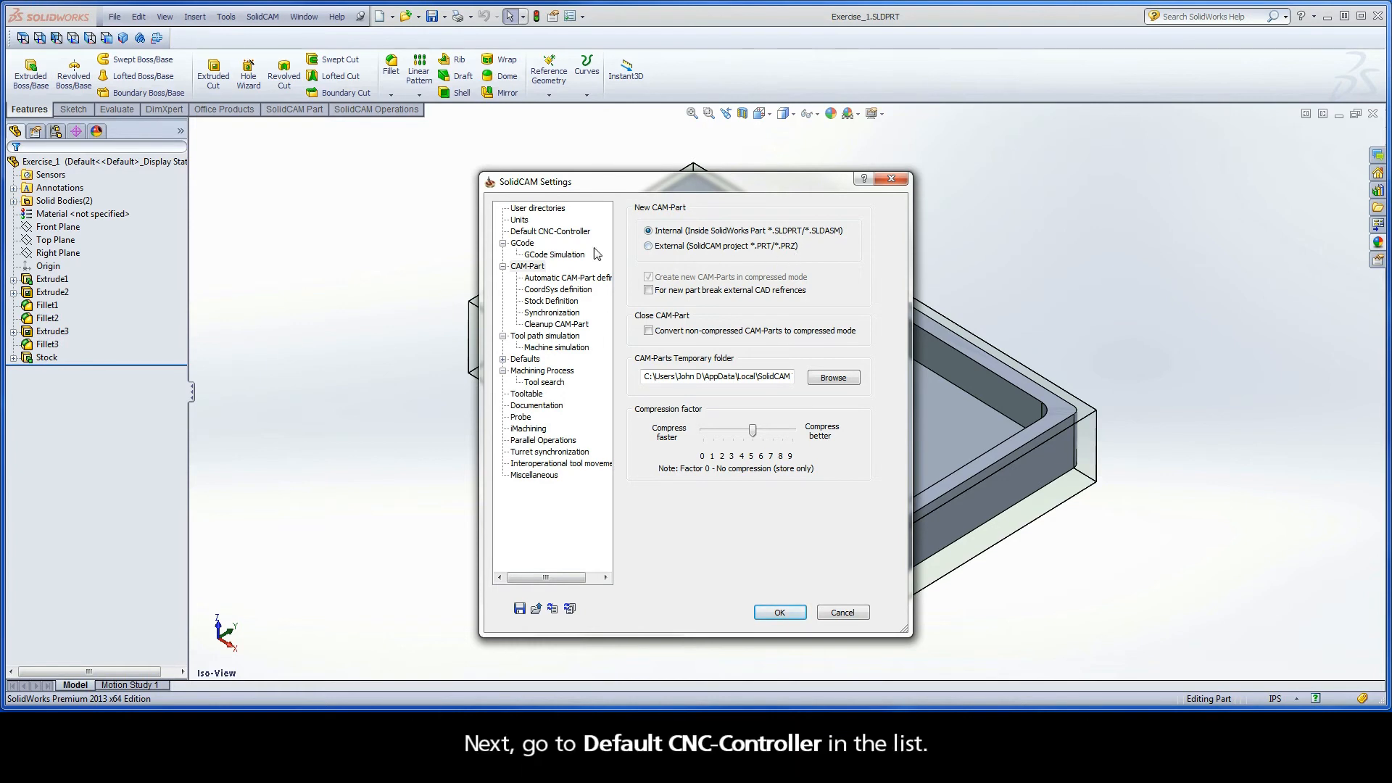
Step: Make gMilling_Haas_SS_3x the default milling CNC-controller
click(548, 231)
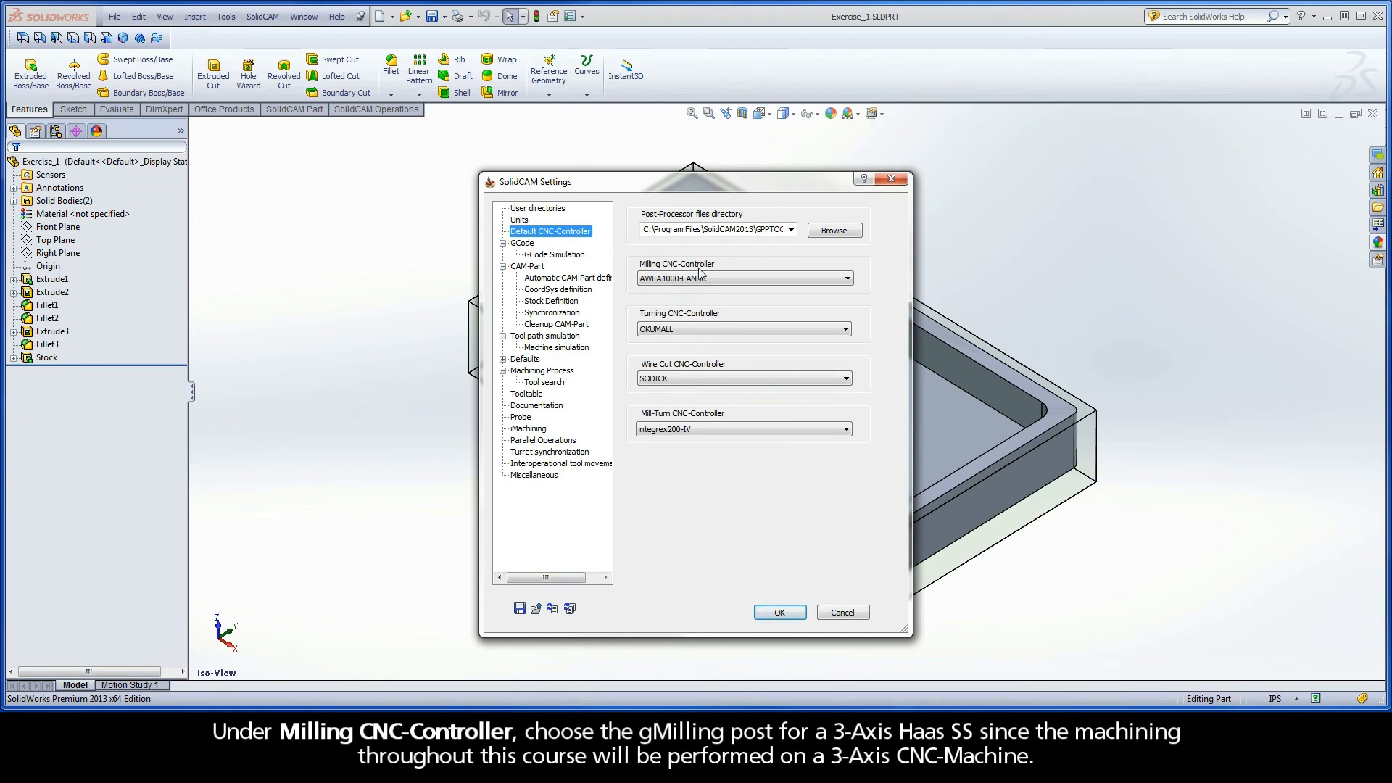
click(846, 279)
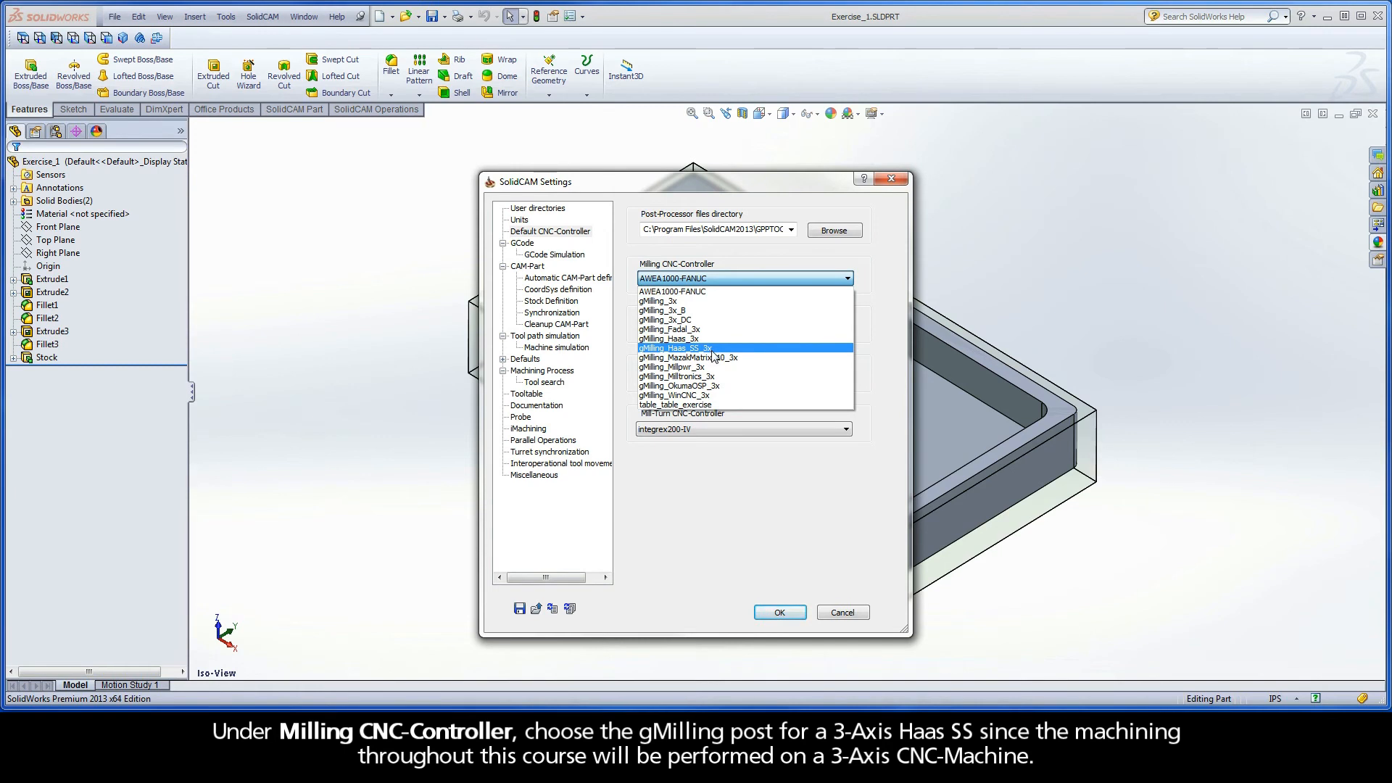
click(671, 347)
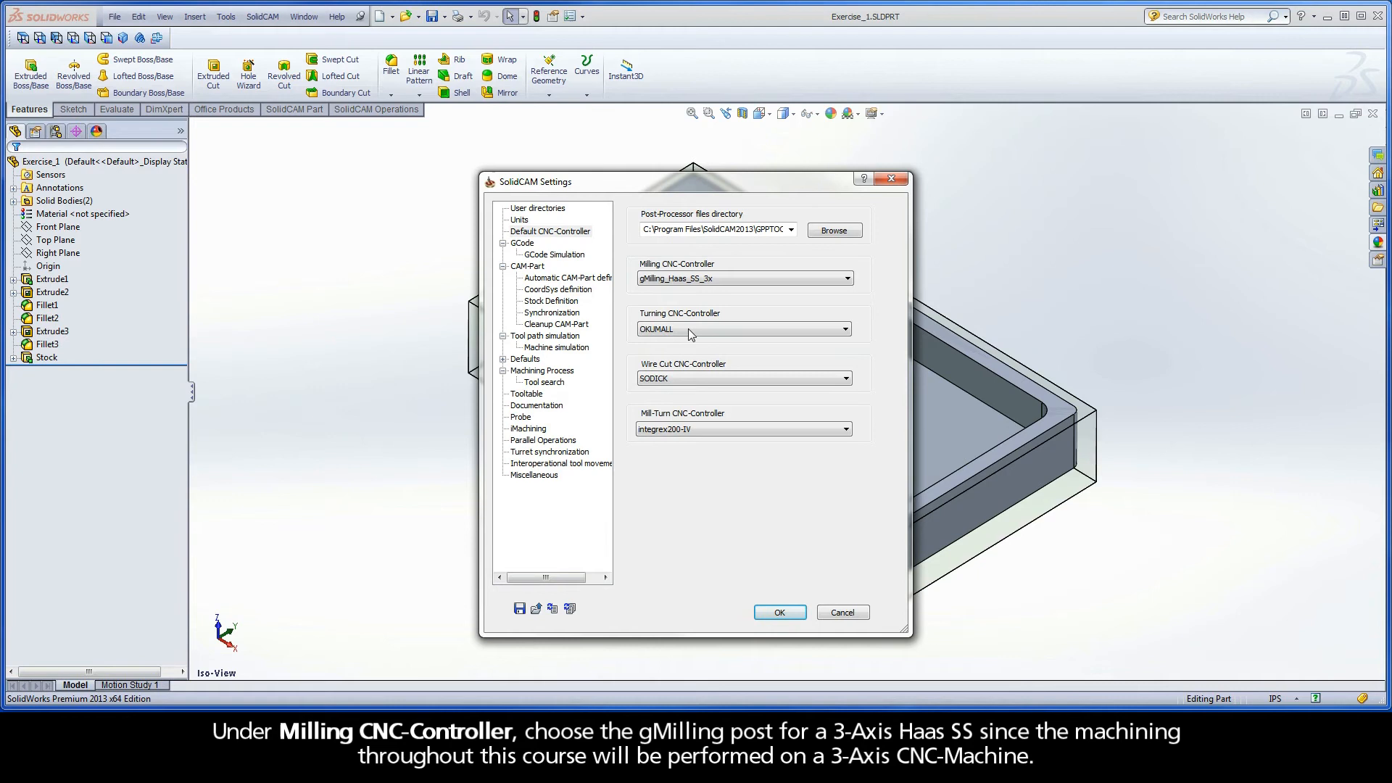
click(741, 278)
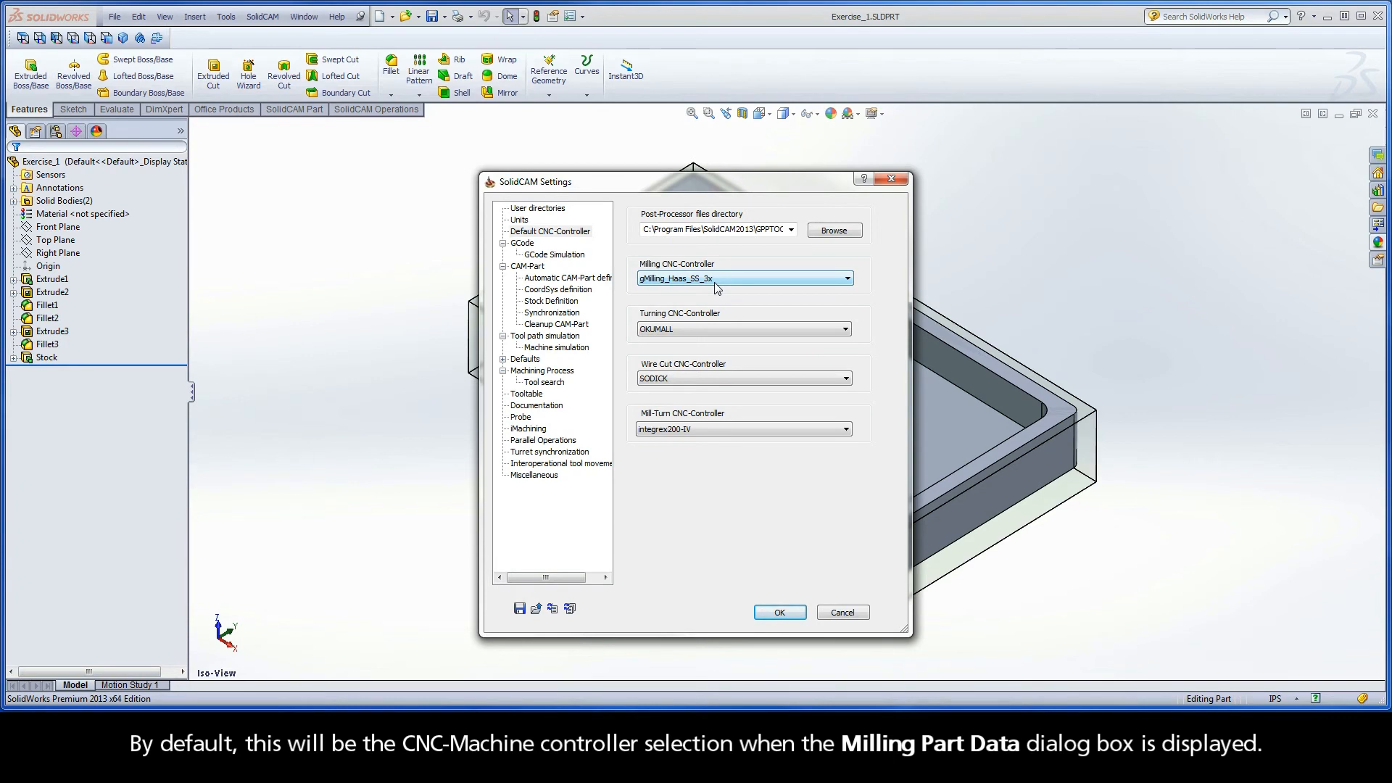
click(567, 277)
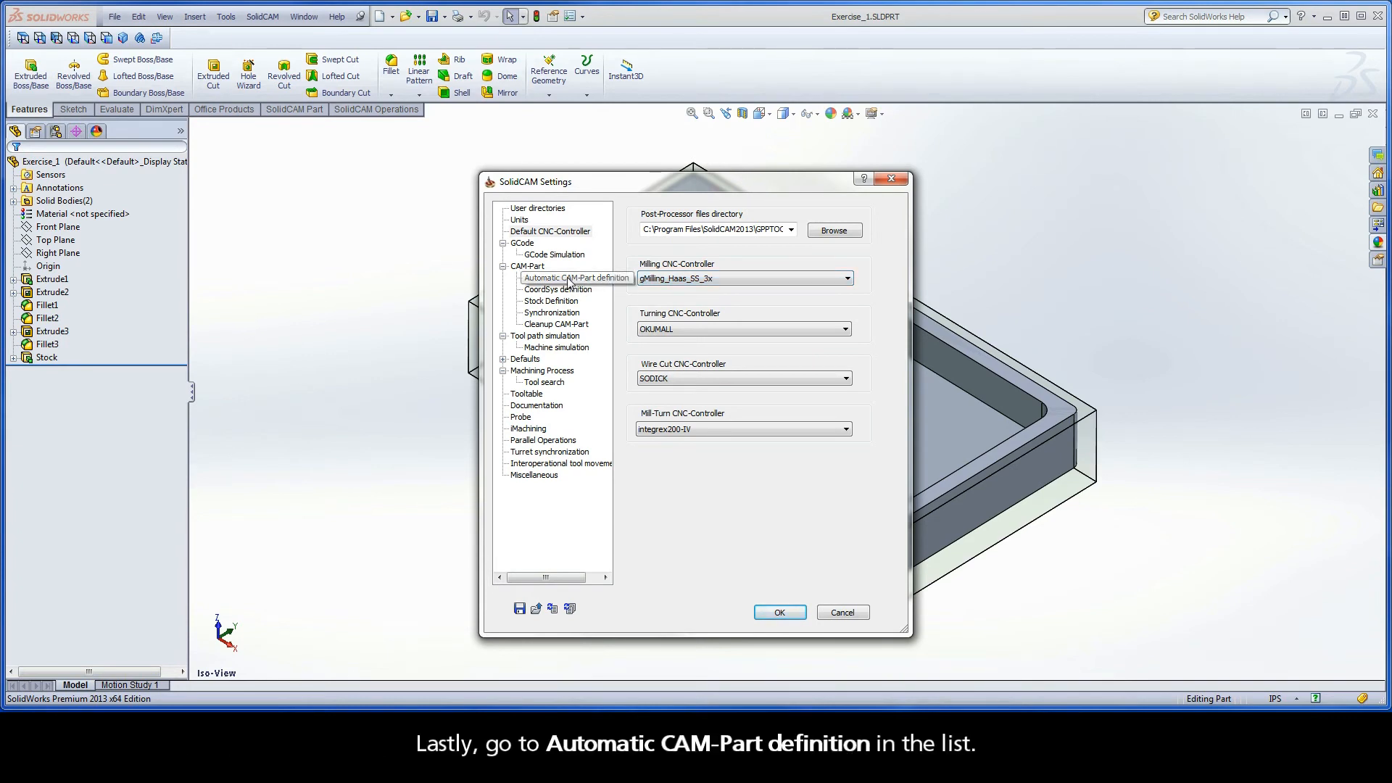
Step: Switch off the automatic controller, CoordSys, Stock and Target options and accept the settings with OK
click(575, 277)
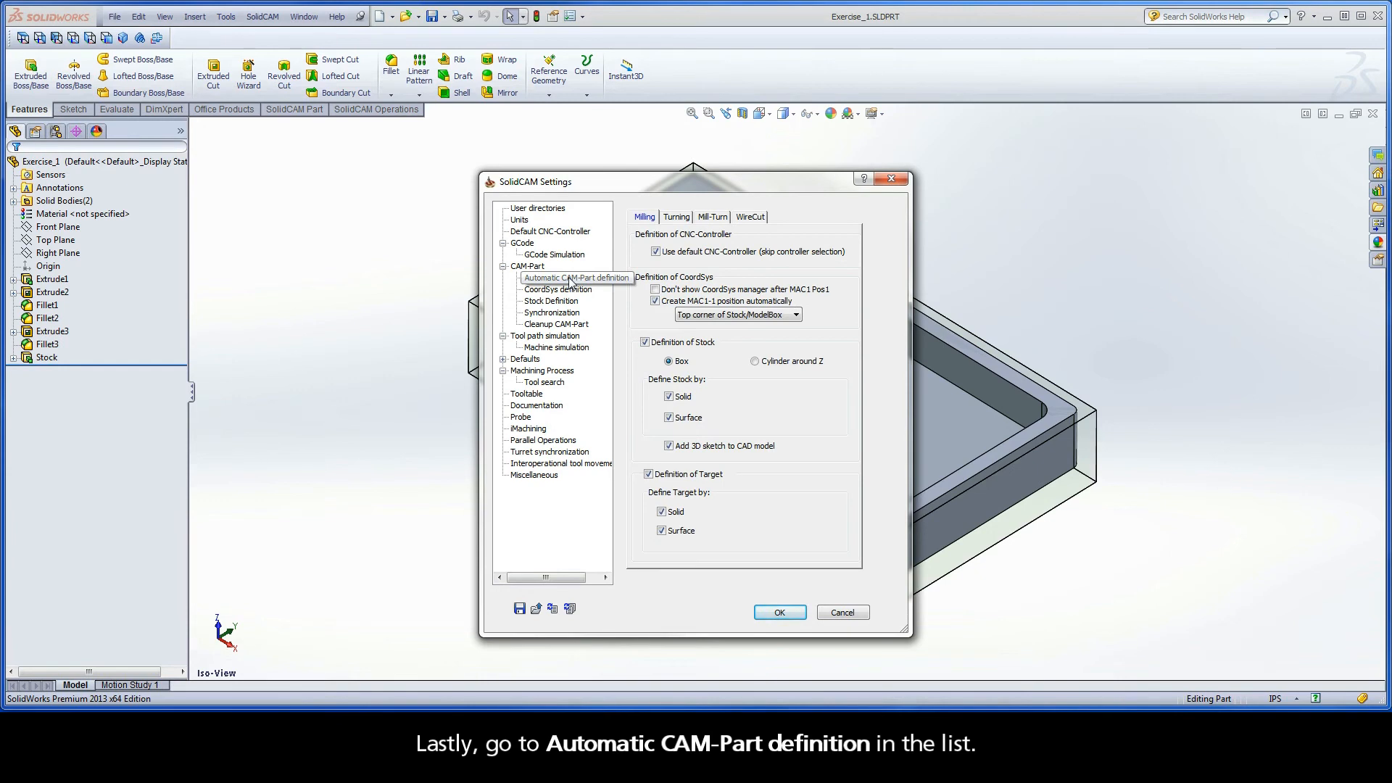
click(569, 277)
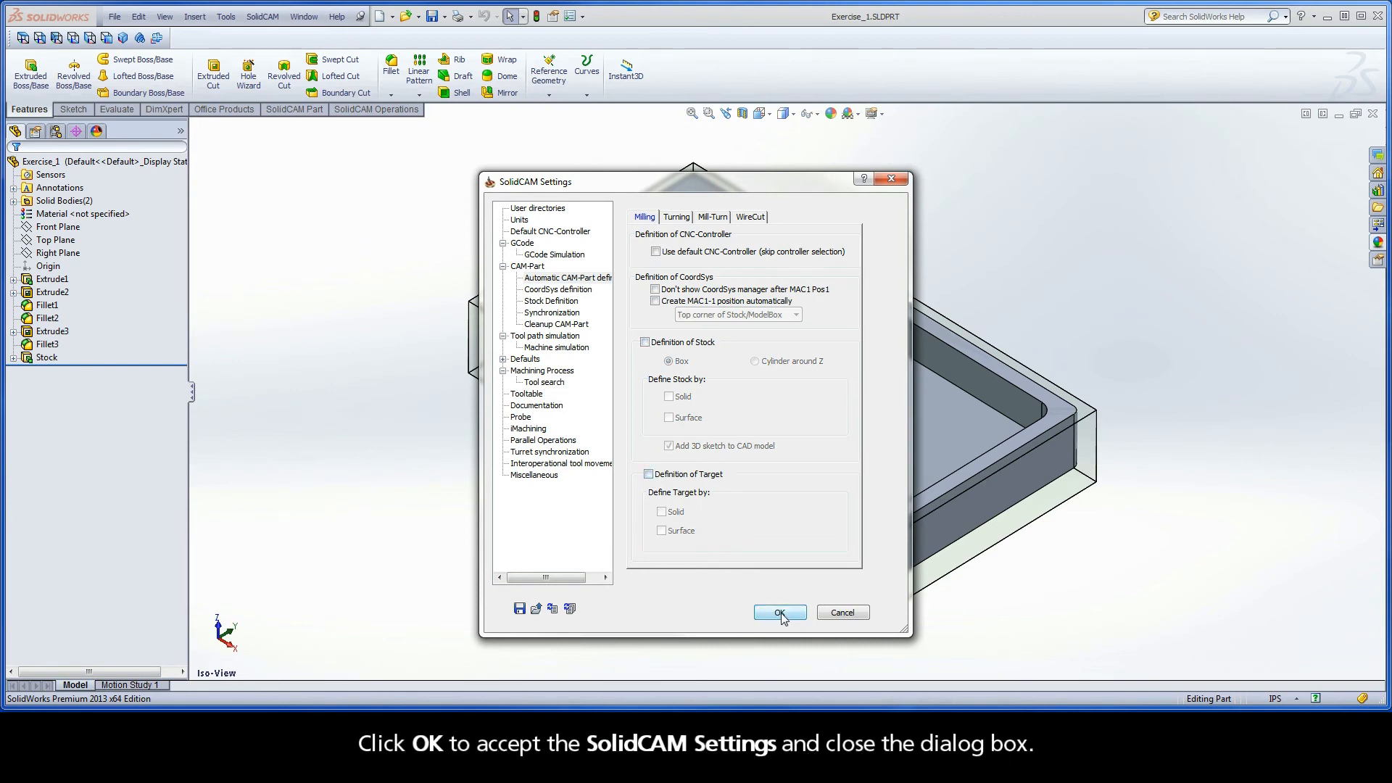
click(780, 612)
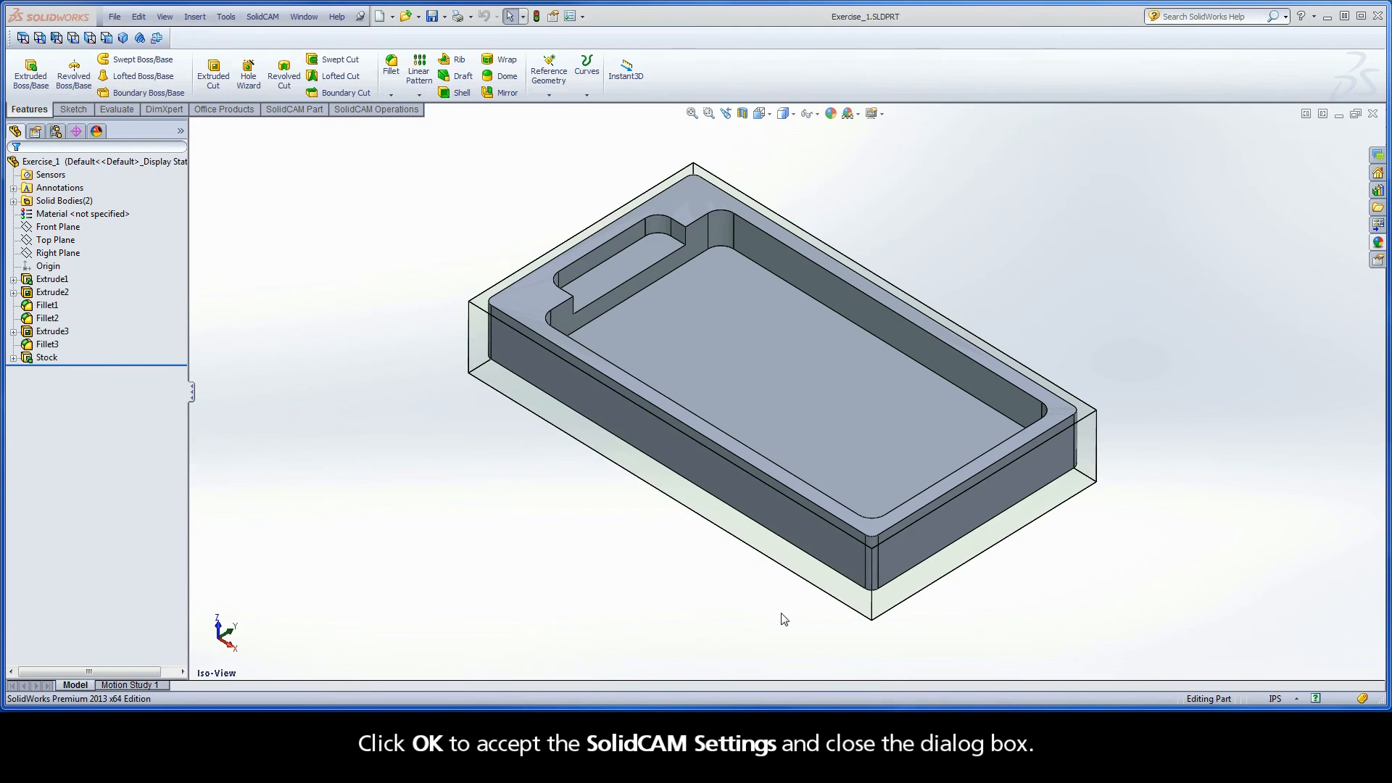
mouse_move(694, 392)
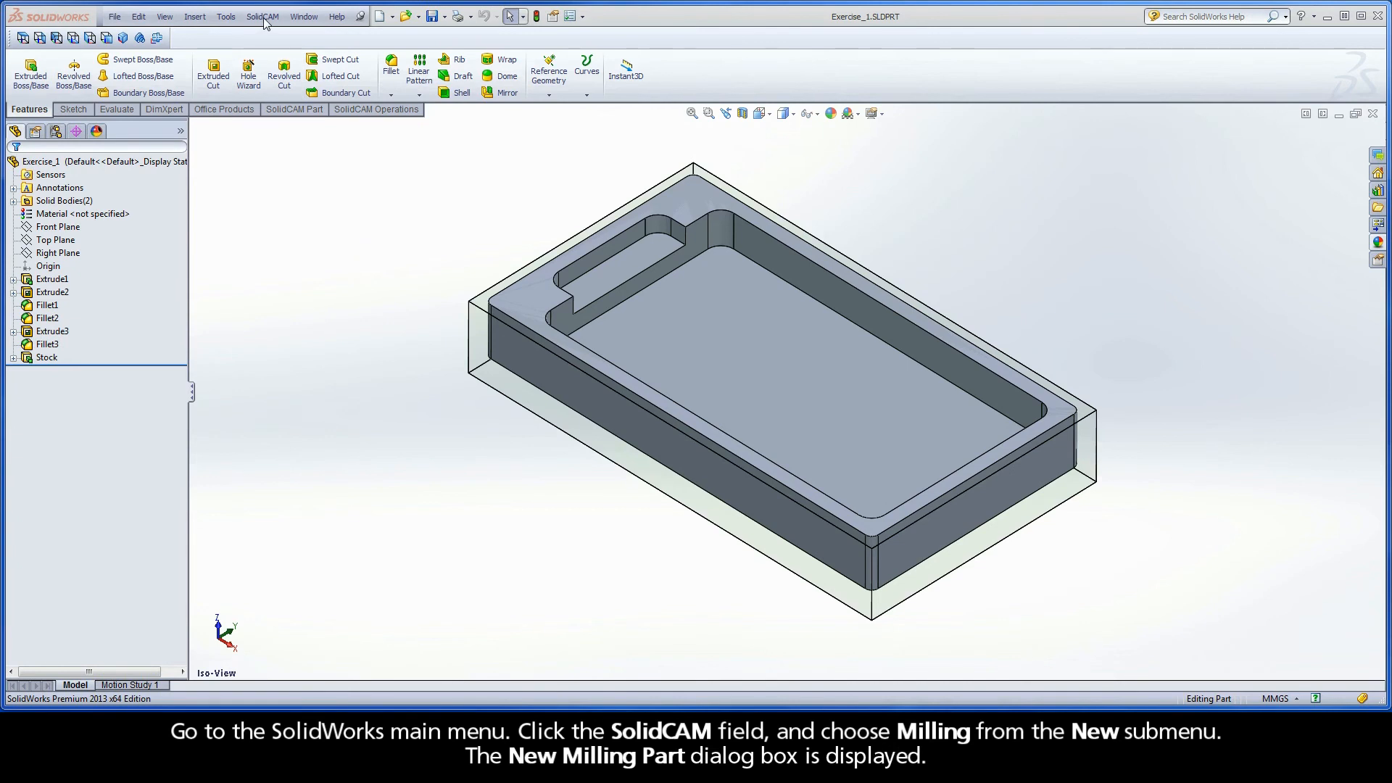
Step: Start a new internal milling CAM-Part named Exercise_1_Milling via SolidCAM > New > Milling
click(262, 16)
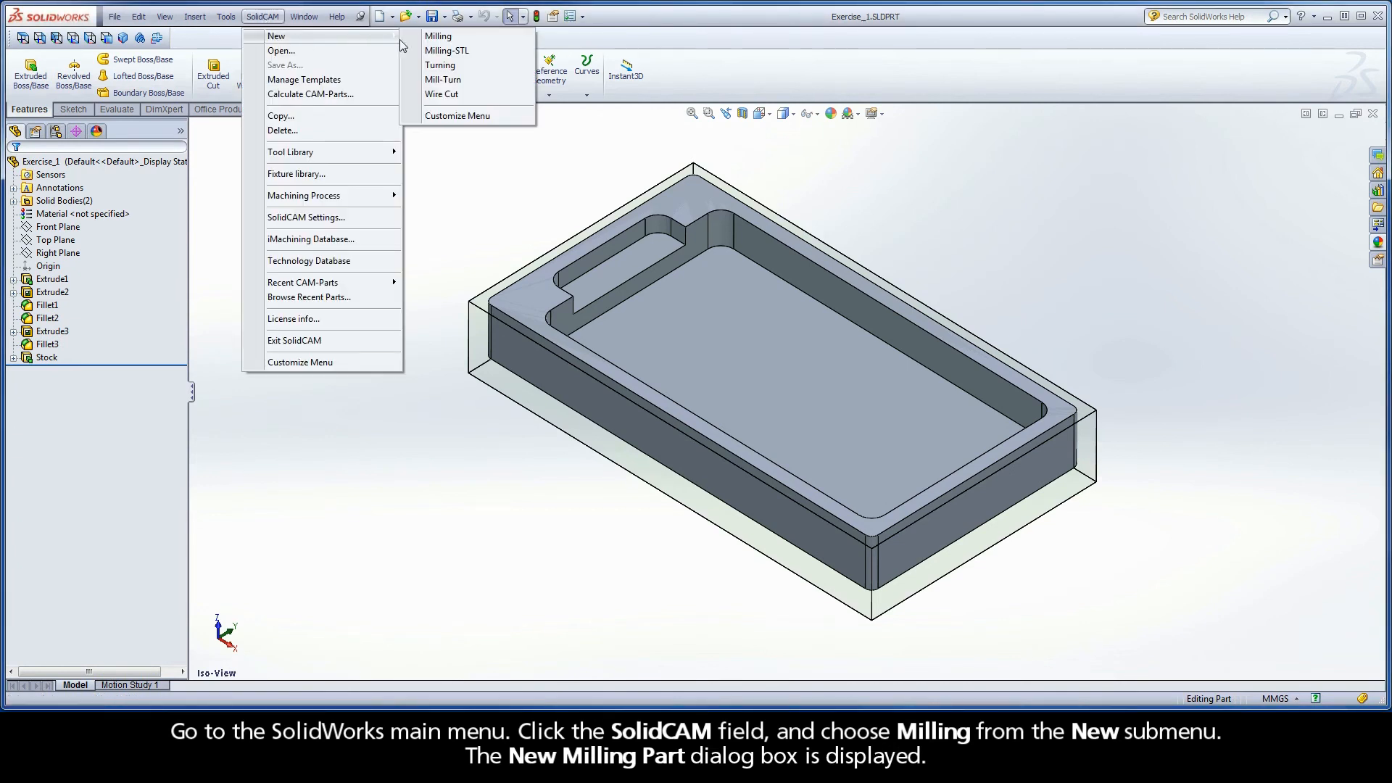
click(438, 34)
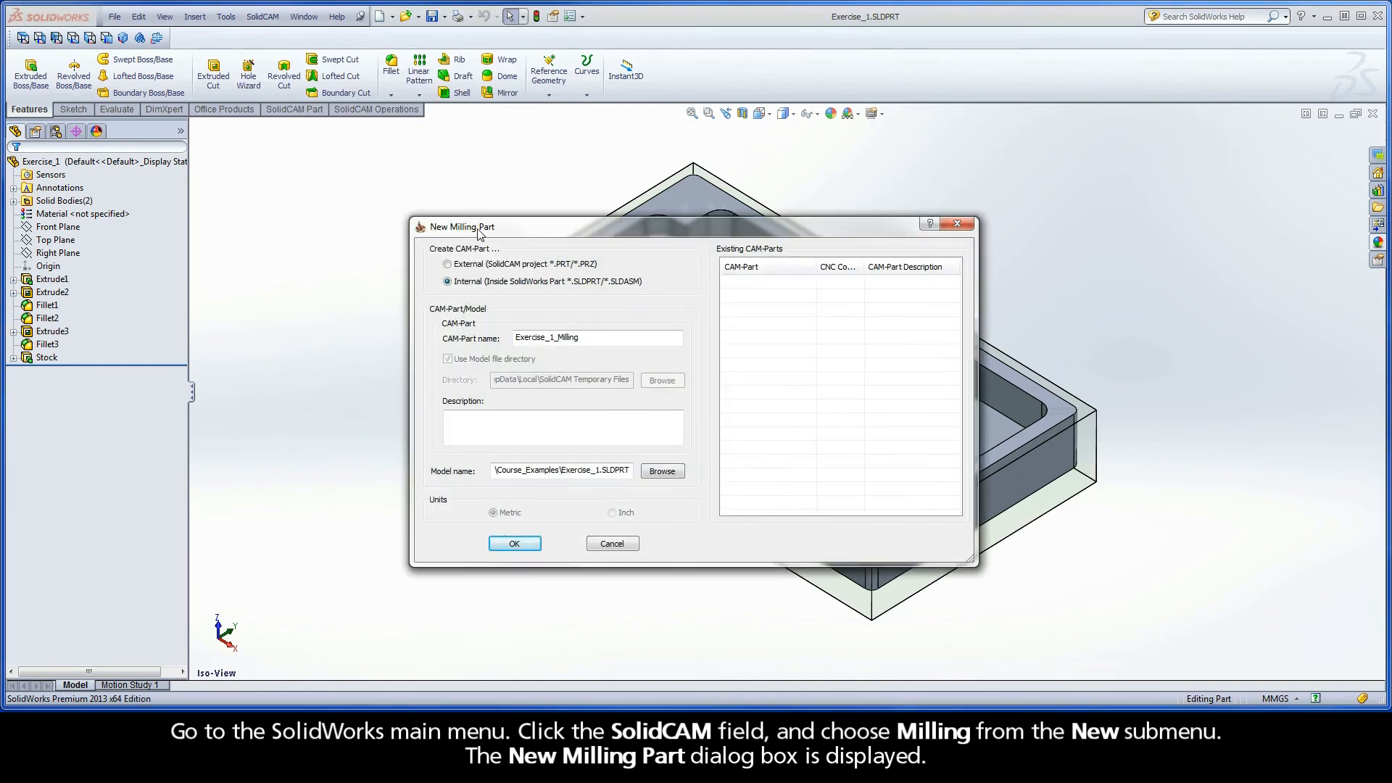
mouse_move(469, 260)
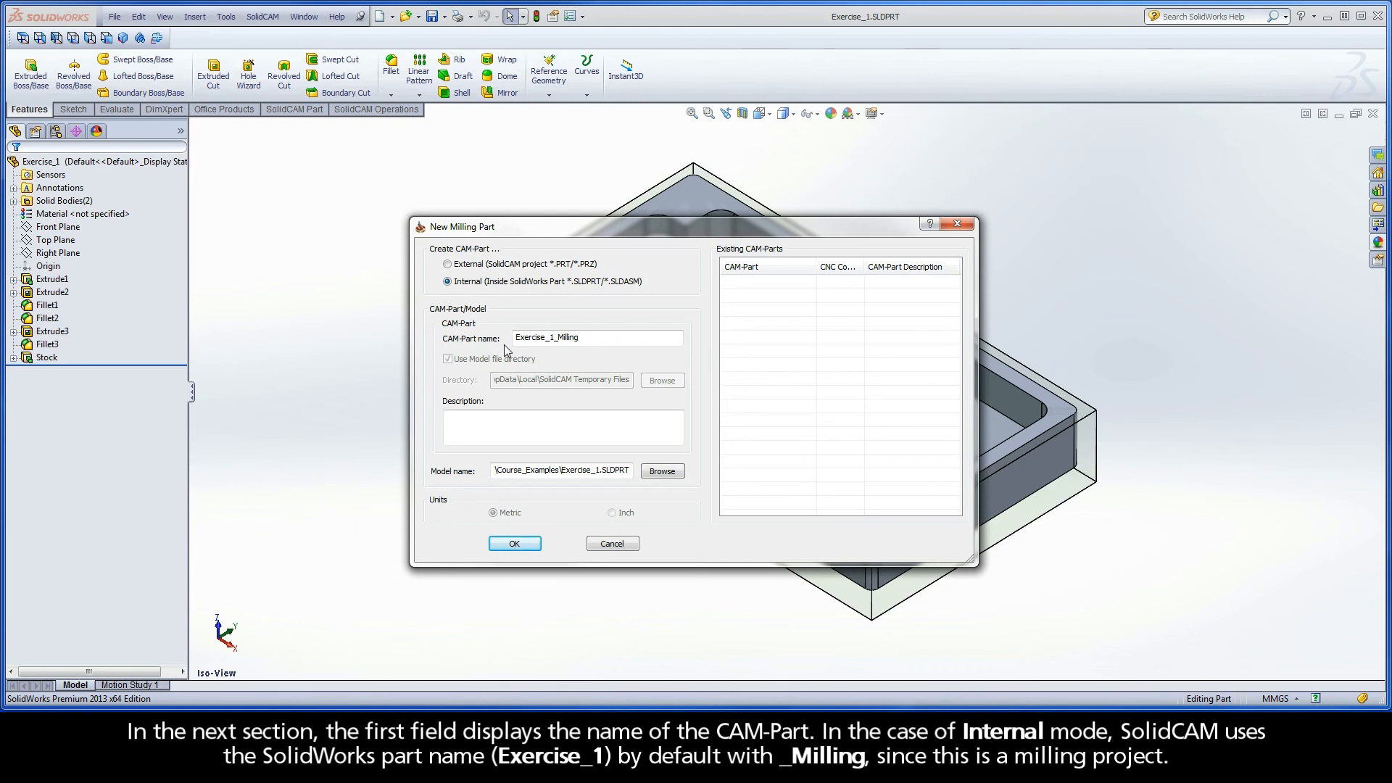
click(594, 338)
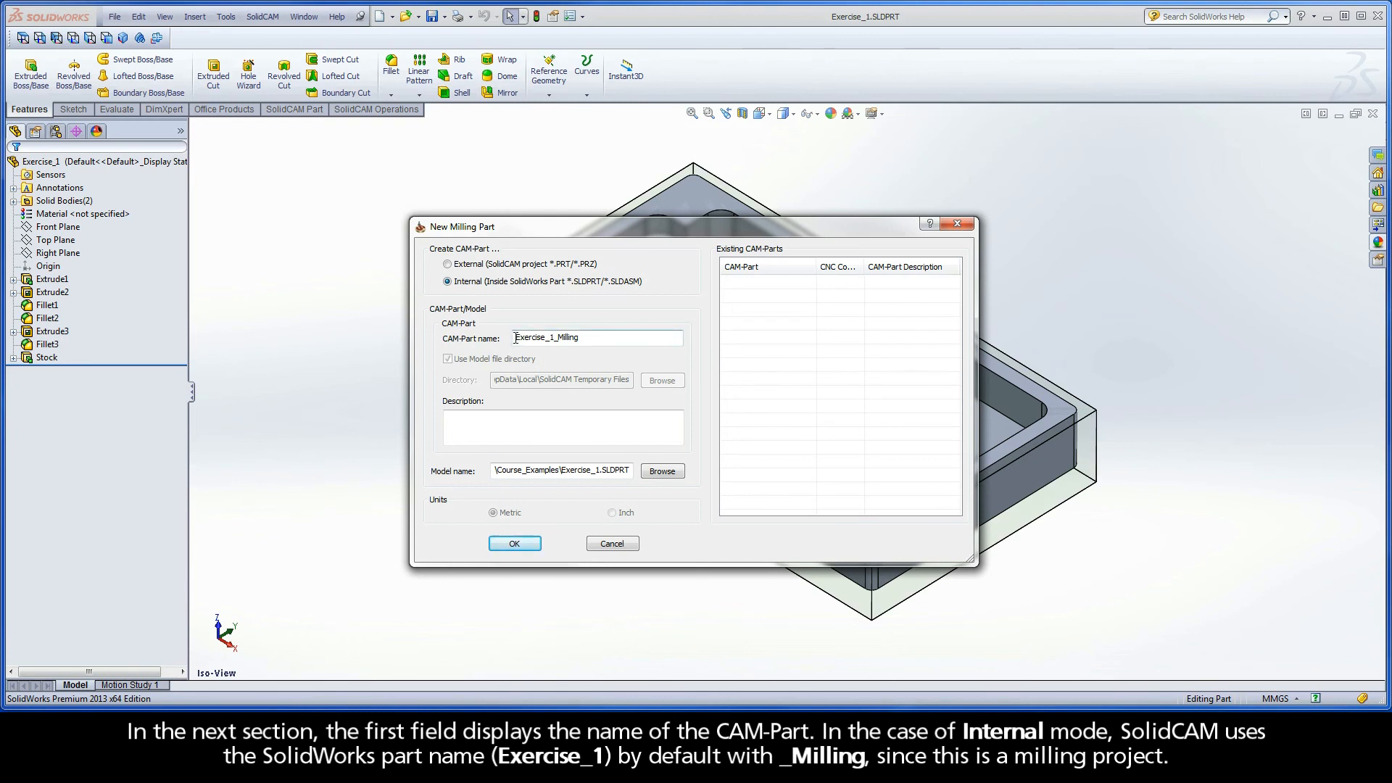
double_click(530, 338)
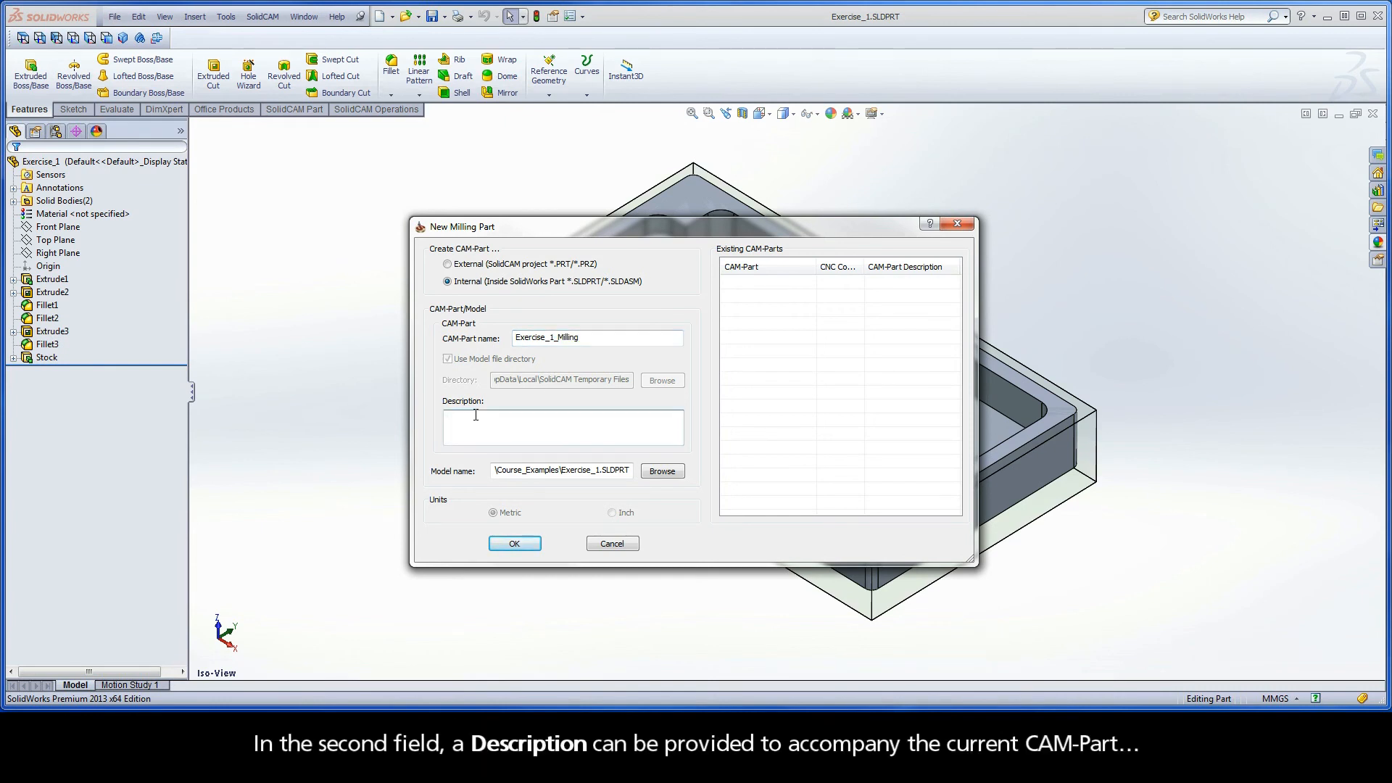
Step: Describe the CAM-Part as 'CAM-Part Definition' and create it, reaching the Milling Part Data panel
text(CAM-Part Def)
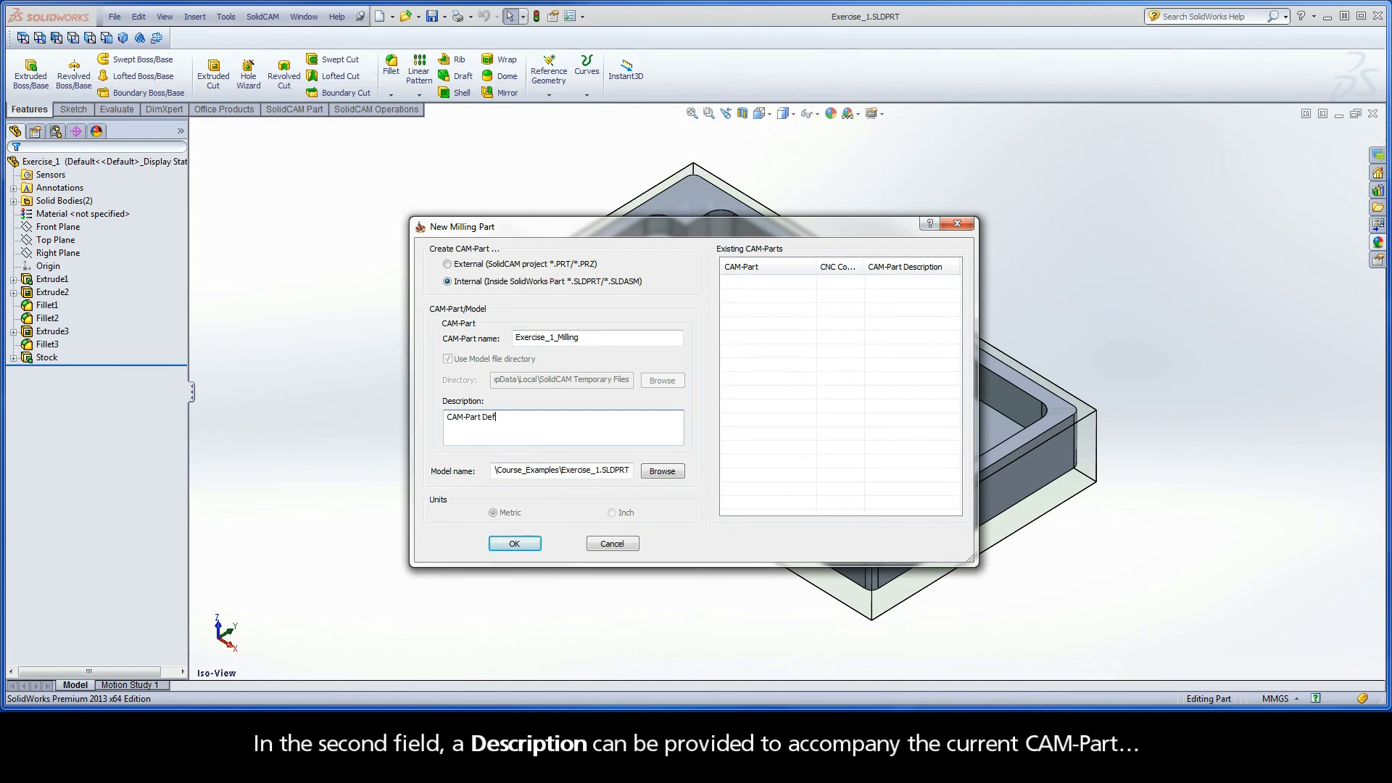
text(inition)
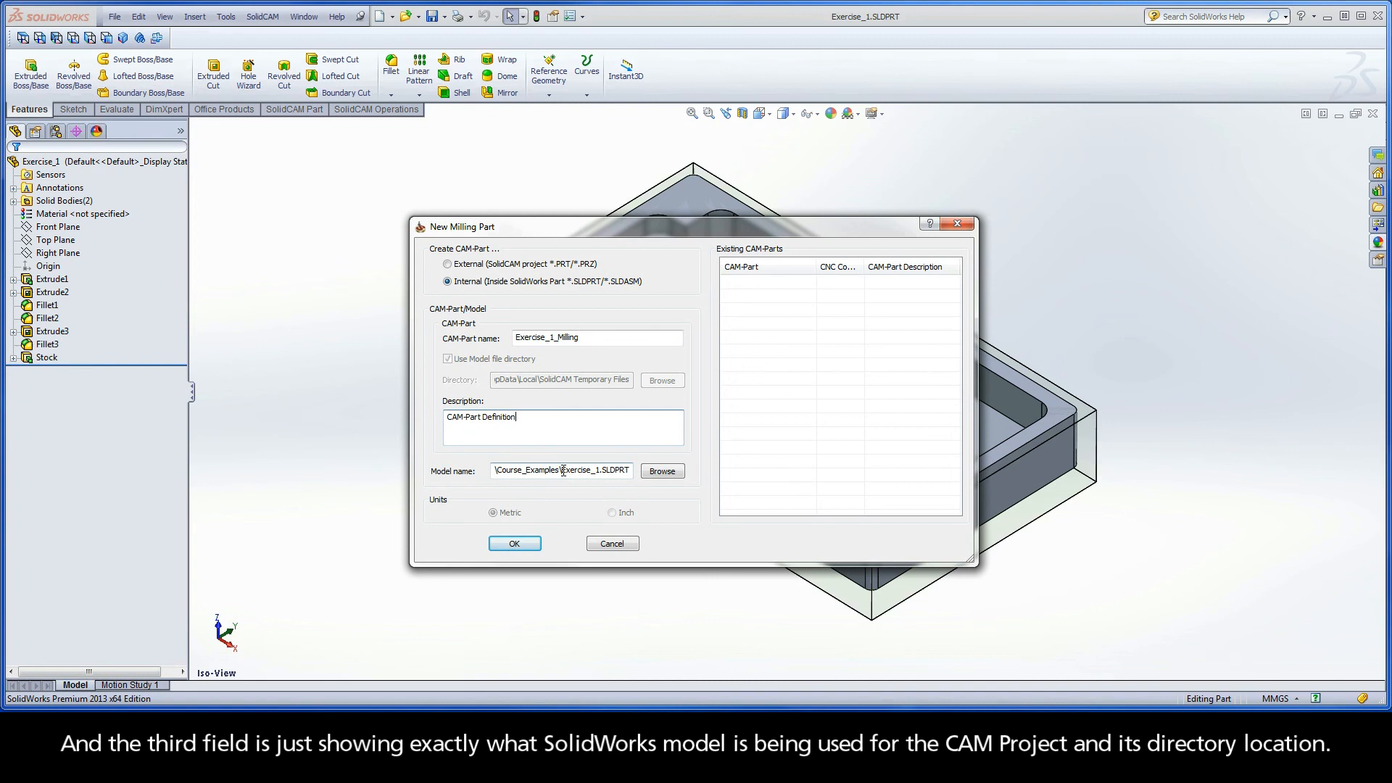
double_click(590, 470)
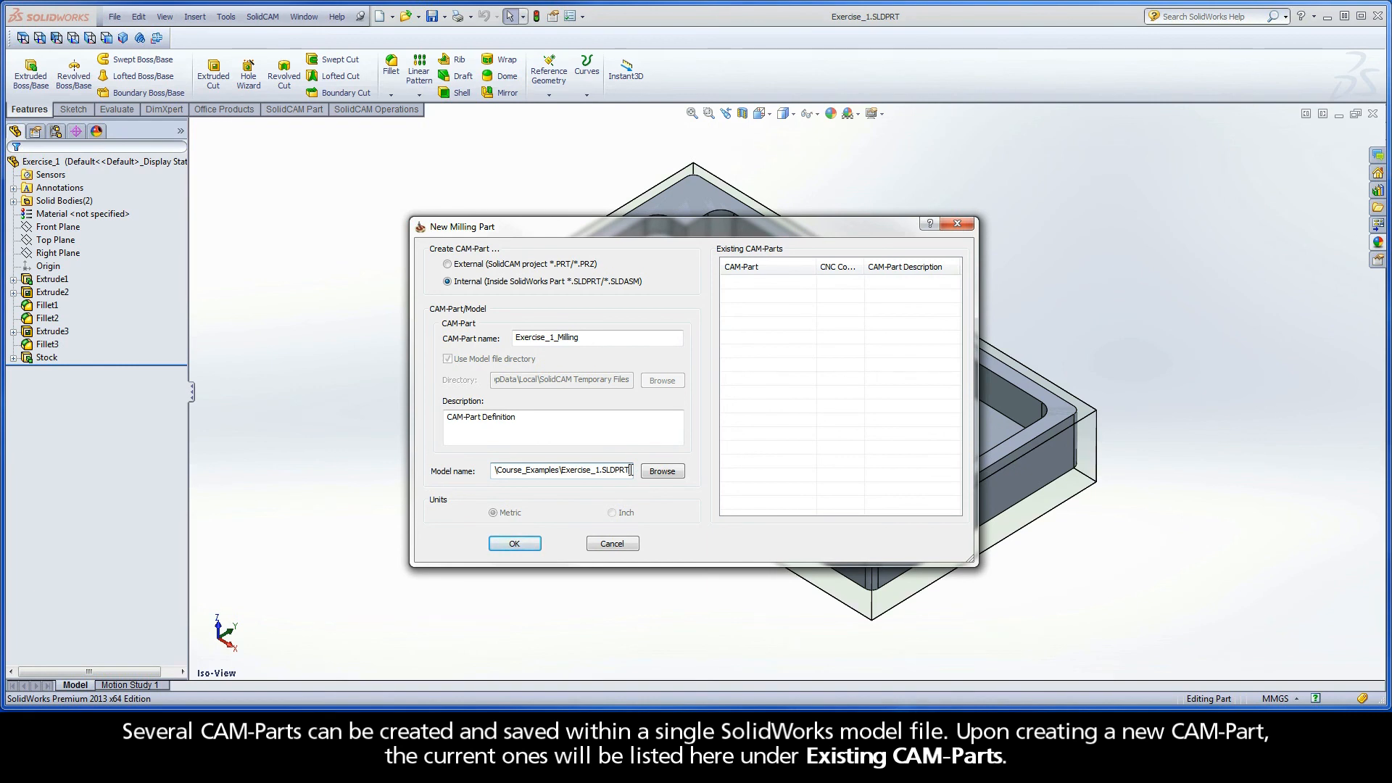
mouse_move(721, 260)
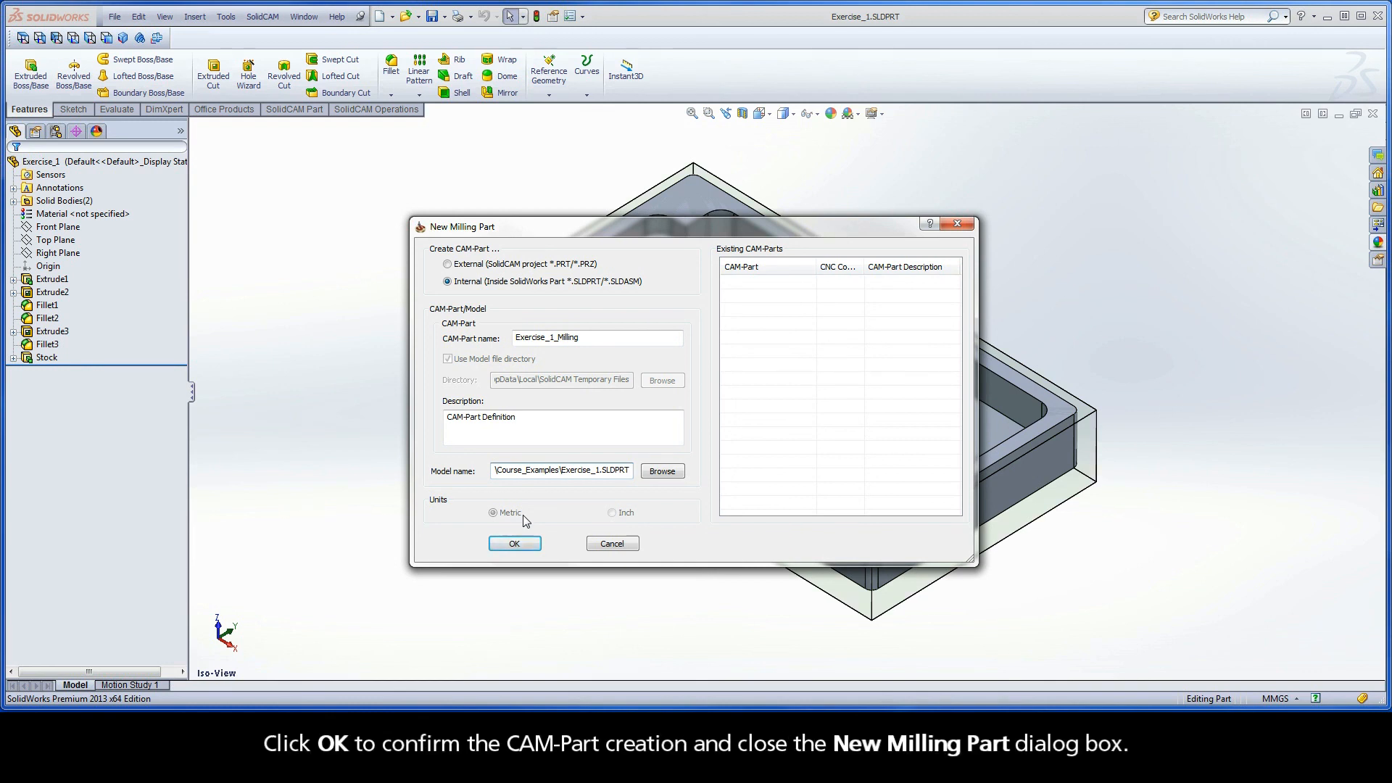
click(514, 544)
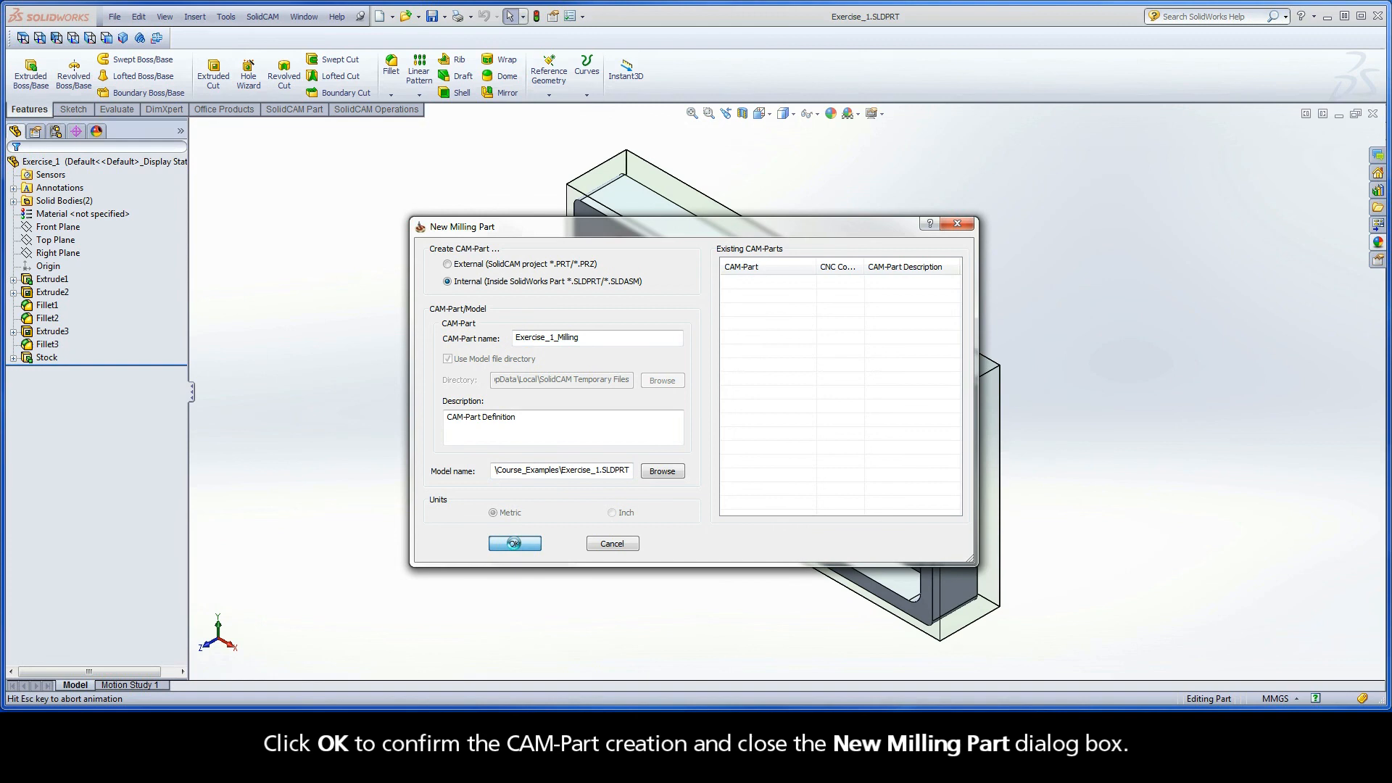
click(513, 544)
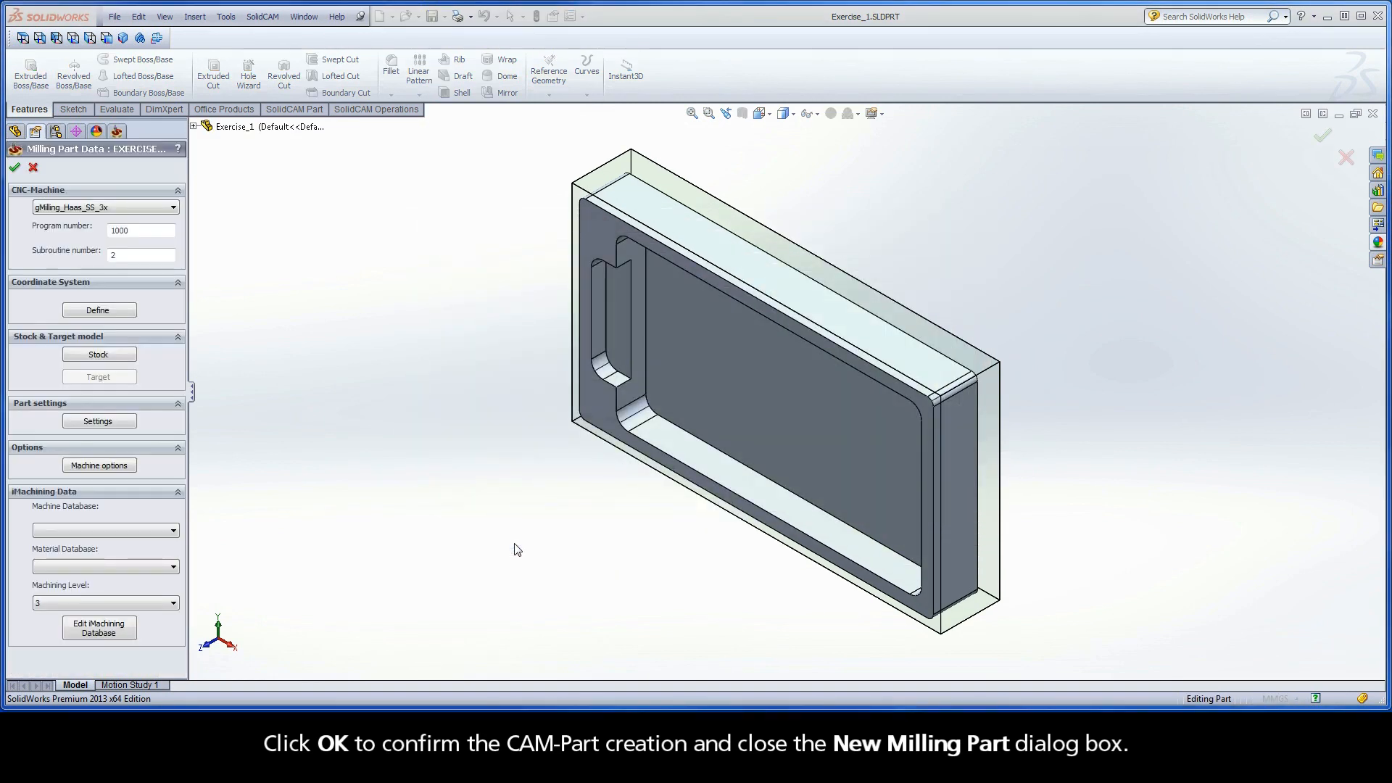